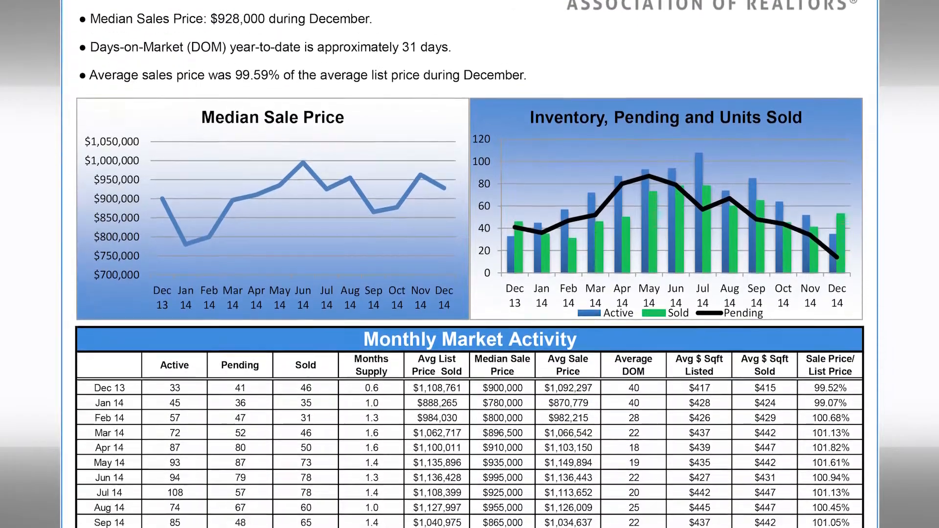
Open Document.pdf in Adobe Reader and begin creating a custom stamp.
scroll("down", 3)
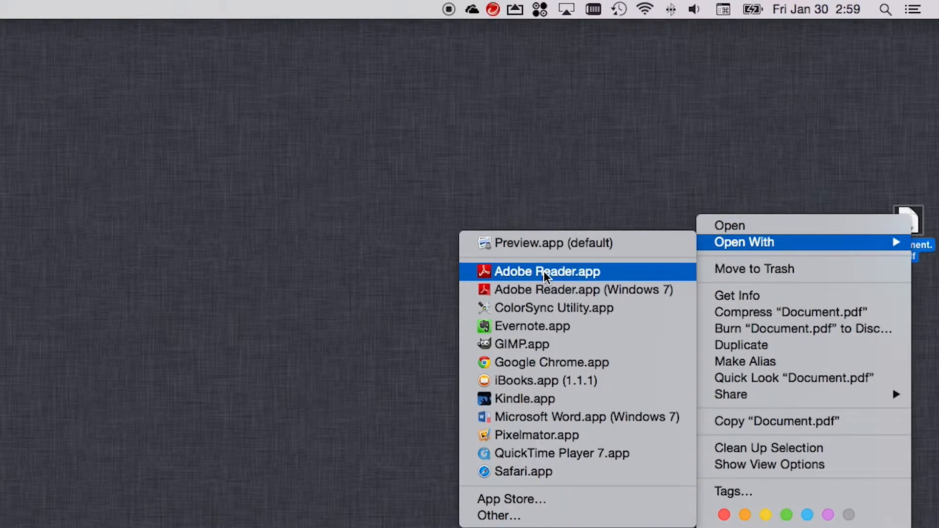
left_click(547, 271)
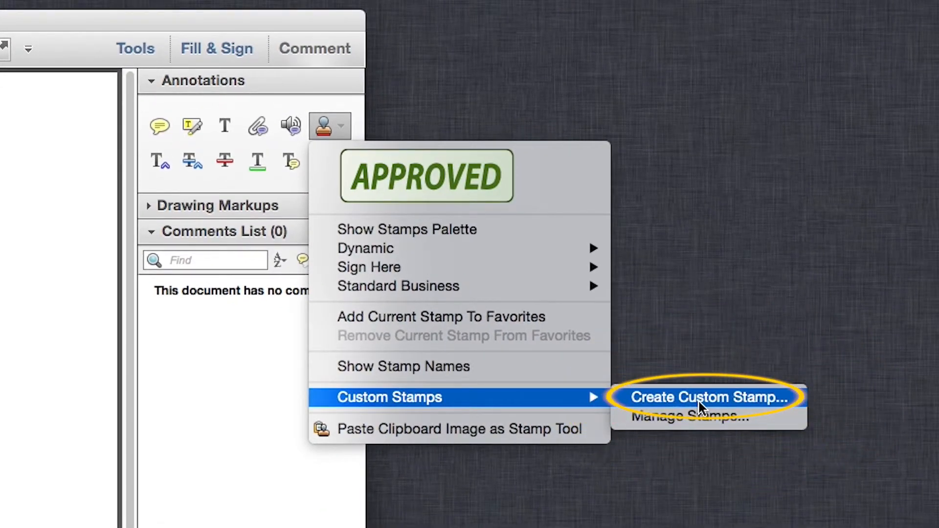
left_click(711, 397)
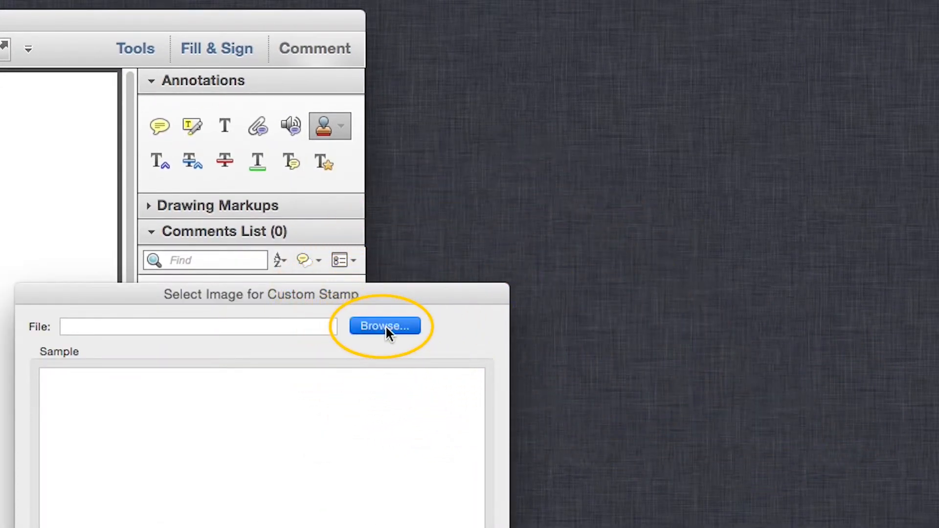
Use the Card.pdf business card as the stamp image, under Standard Business, named starting 'Busi'.
left_click(385, 327)
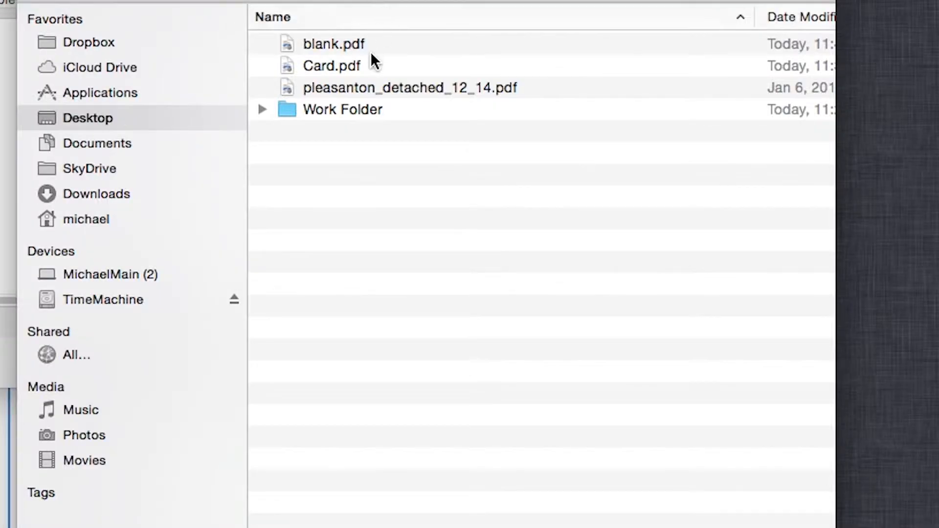
double_click(331, 66)
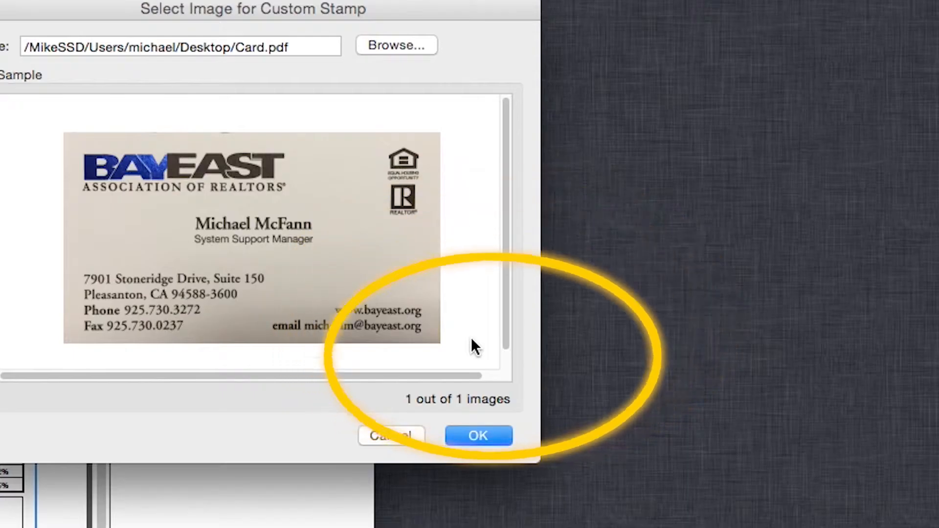
left_click(477, 435)
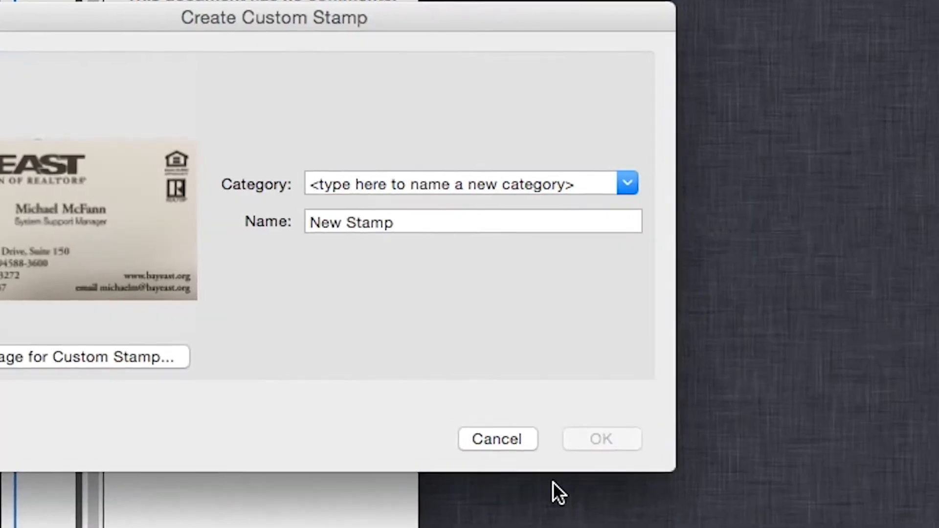
left_click(626, 183)
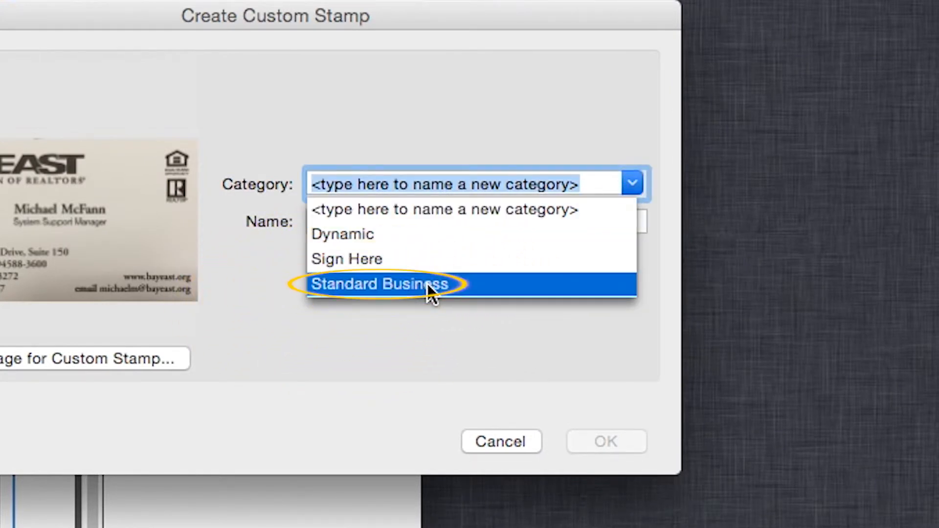
left_click(378, 284)
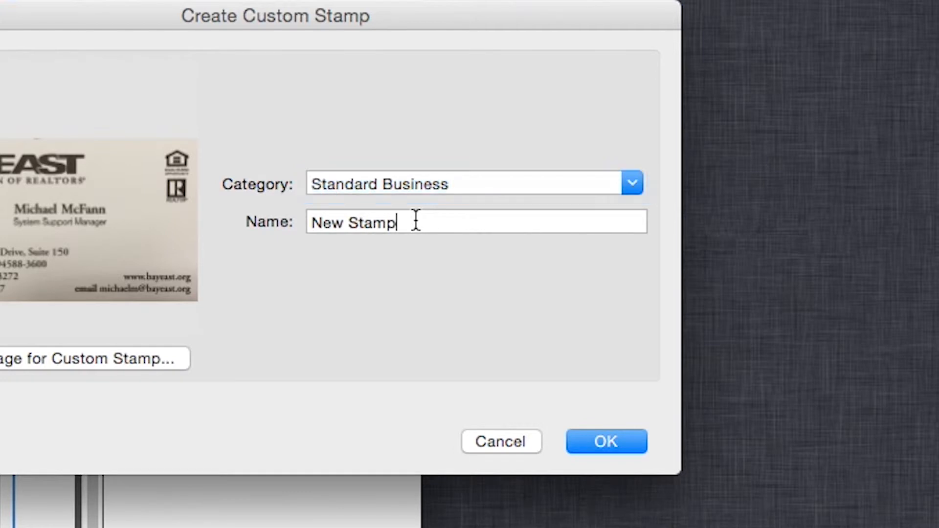
type("Busi")
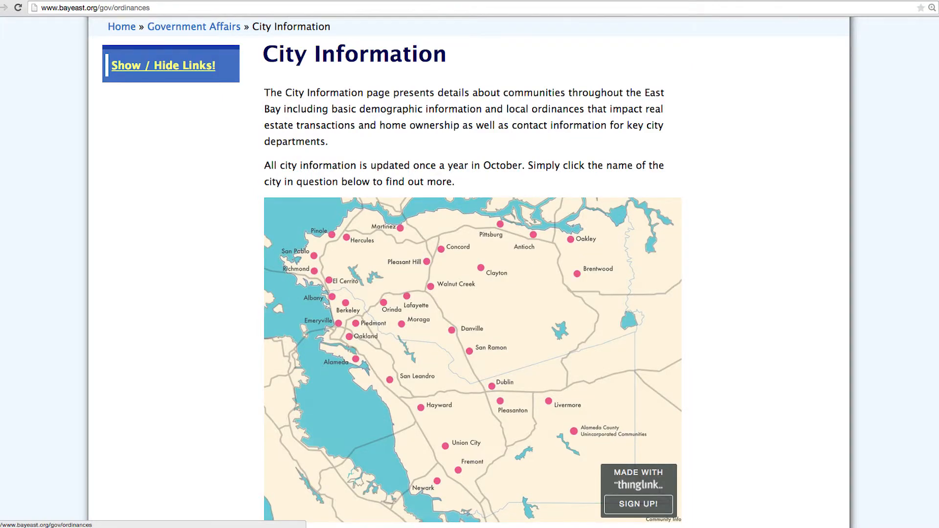
Scroll down the Bay East City Information page to view the city map.
scroll("down", 3)
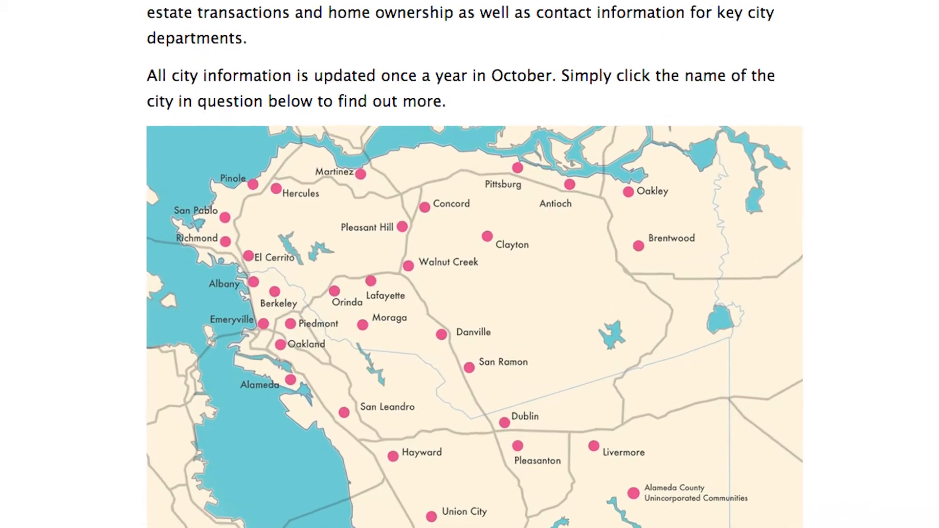
scroll("down", 3)
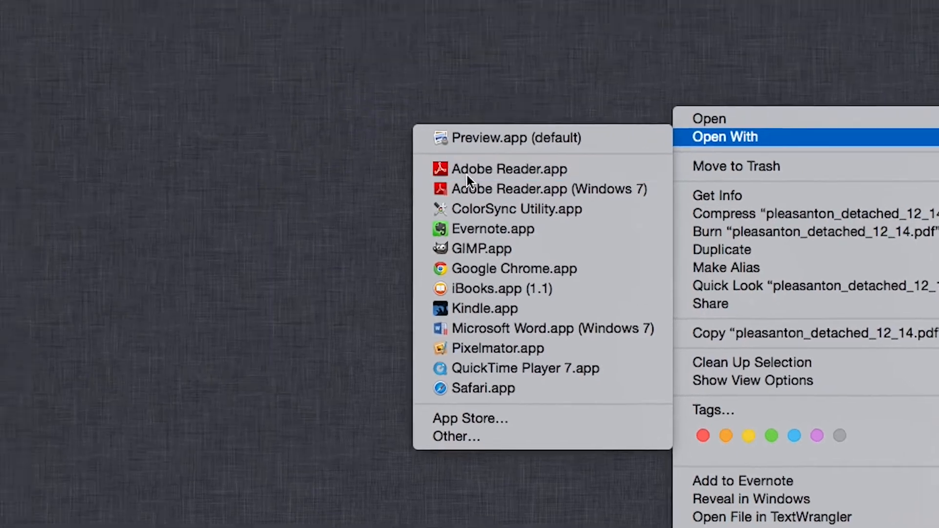
Open pleasanton_detached_12_14.pdf in Adobe Reader with the Comment stamp tools ready.
left_click(501, 169)
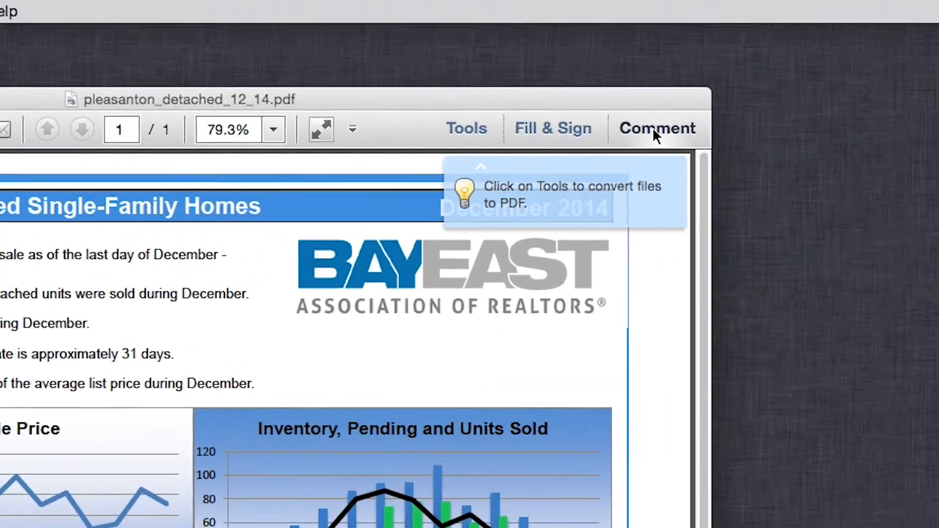
left_click(657, 128)
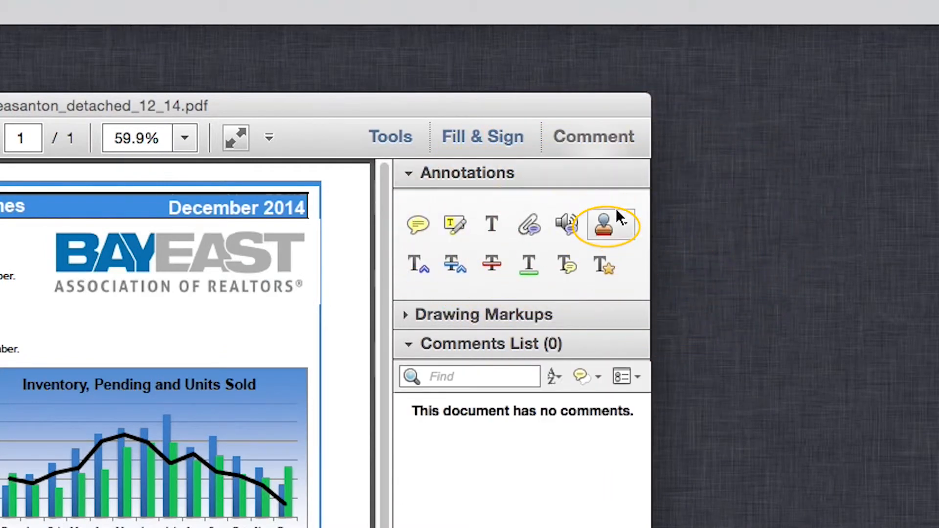
left_click(606, 226)
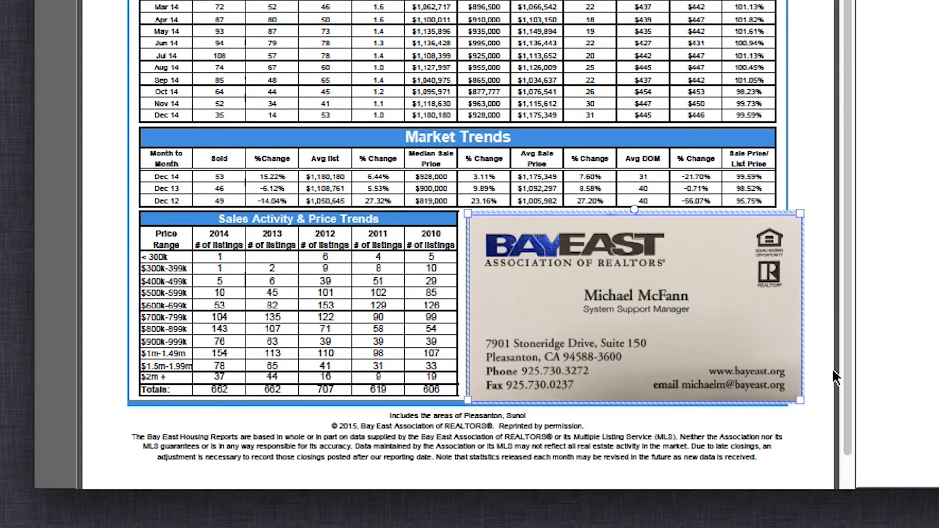
Resize the business-card stamp to fill the Presented By box and save the report.
left_click_drag(802, 400, 782, 403)
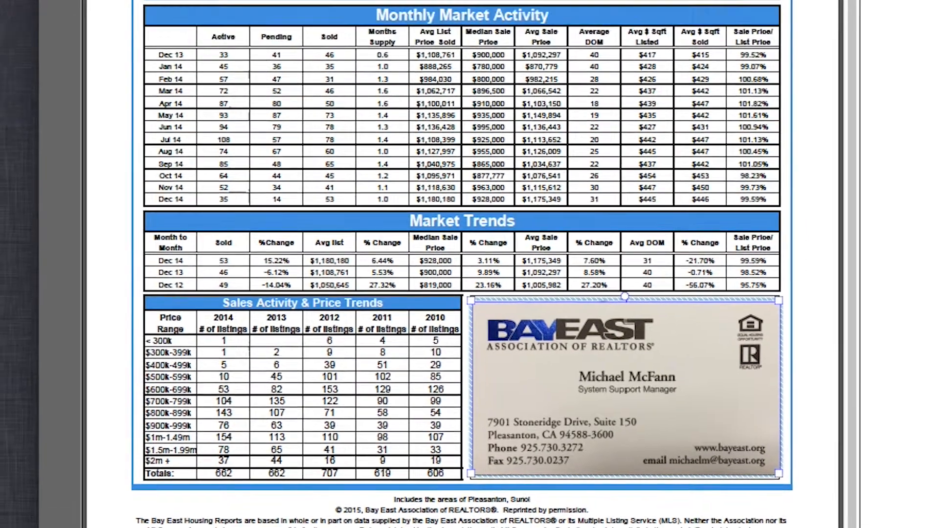
left_click(193, 11)
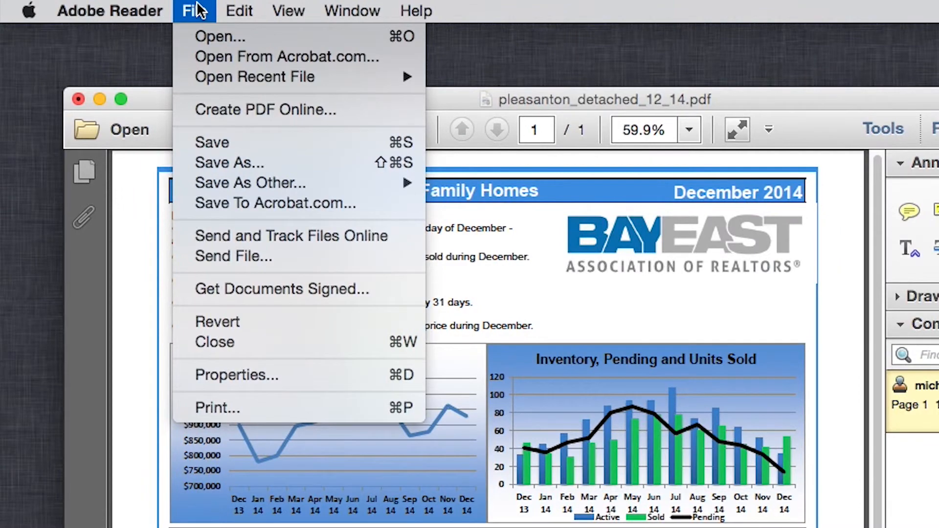
mouse_move(211, 143)
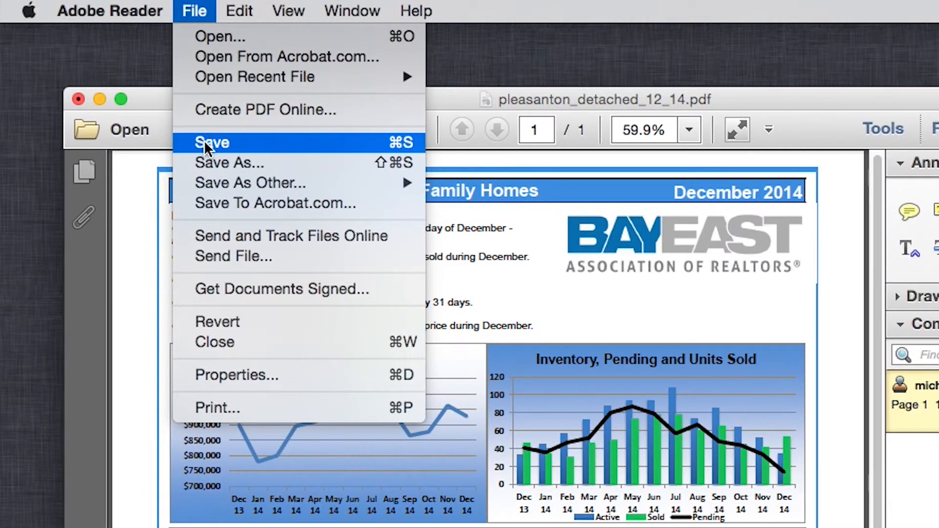